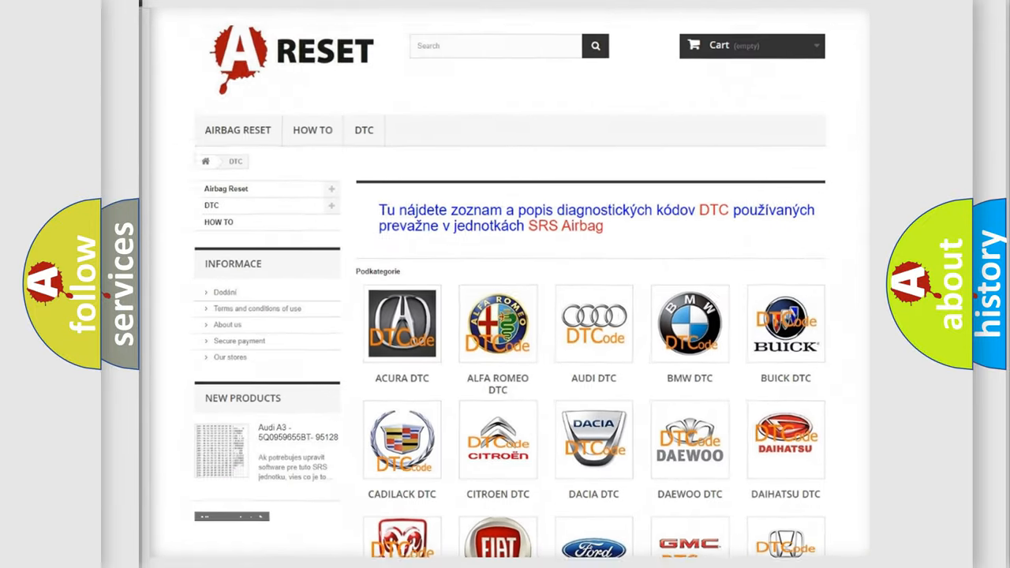
- Scroll through the Ford diagnostic code list, moving down and back up
scroll(down, 3)
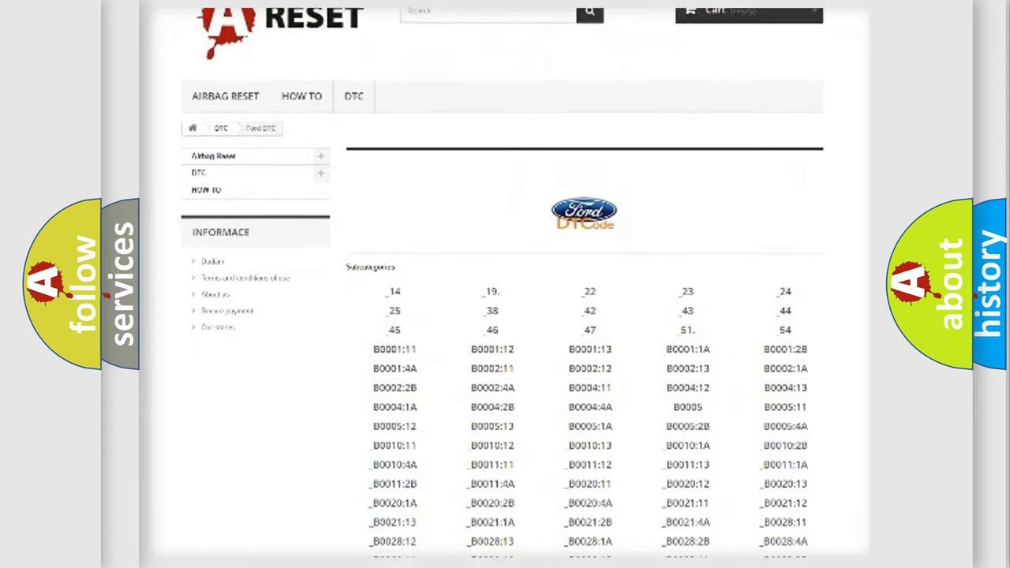
scroll(down, 3)
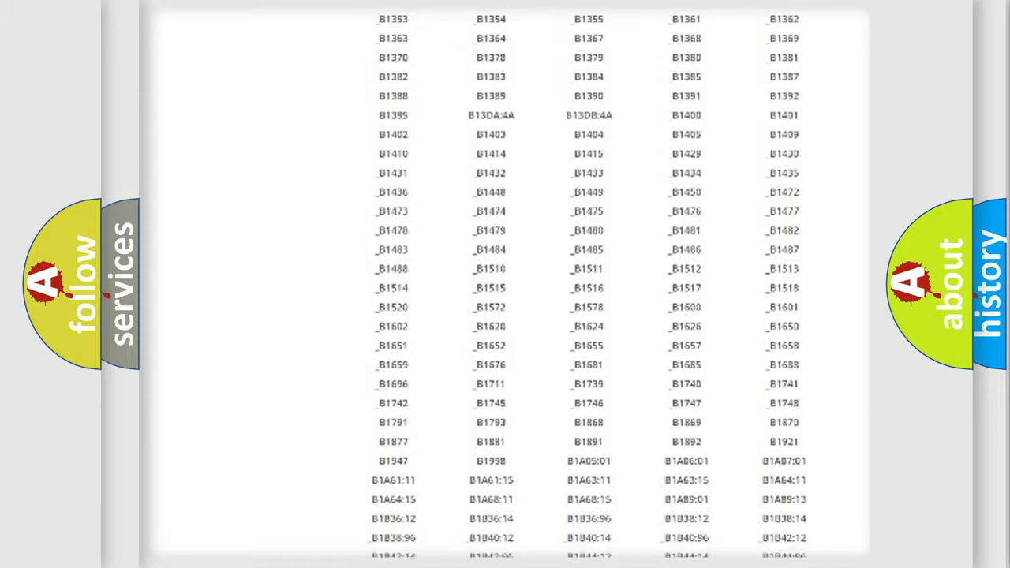
scroll(up, 3)
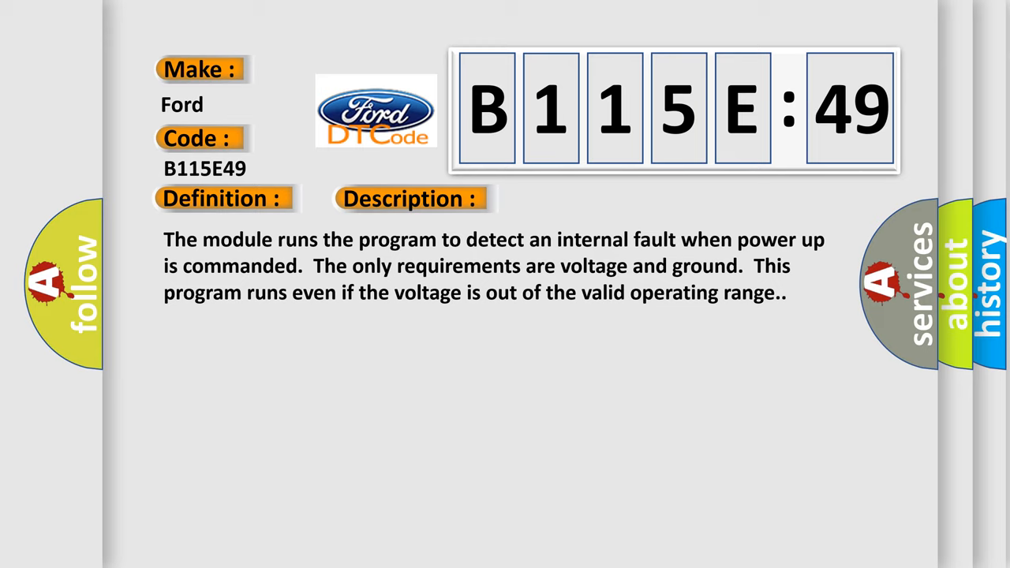
- Advance the B115E49 card from its Description to the Cause section
click(411, 199)
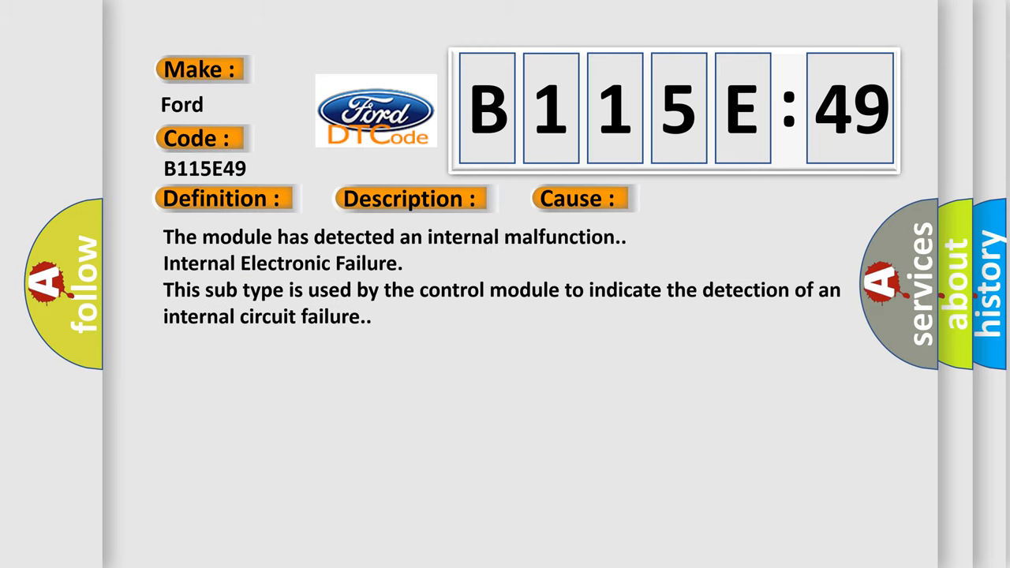